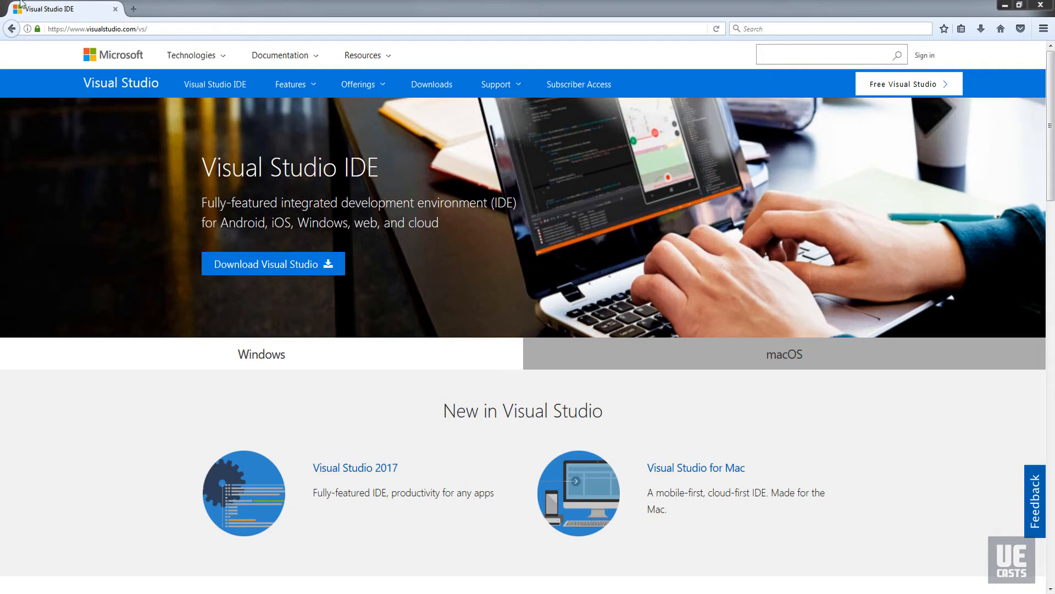
pyautogui.moveTo(479, 273)
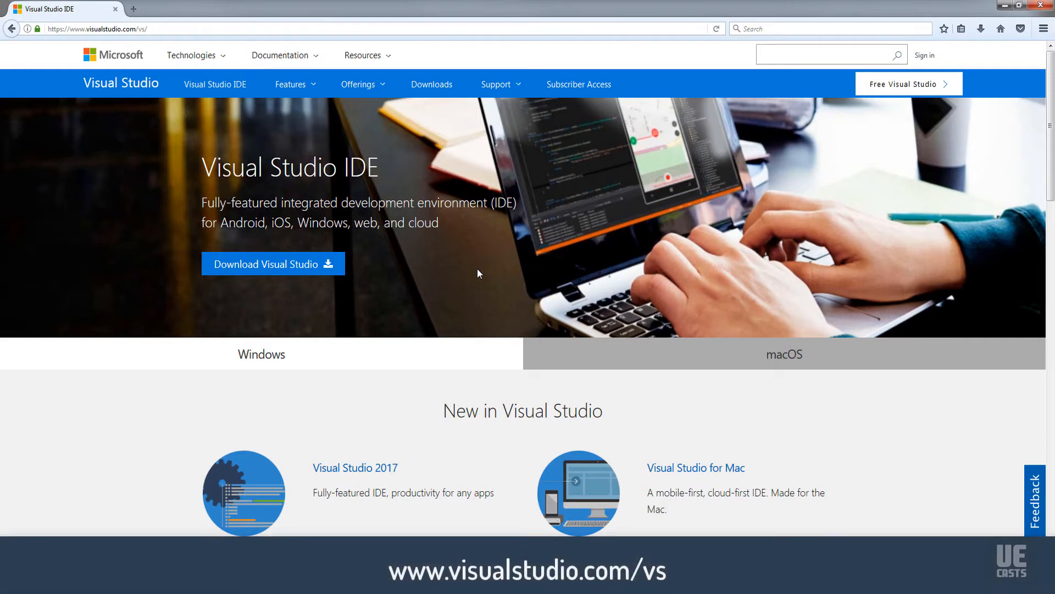
# Download the Visual Studio Community edition and close the email sign-up popup
pyautogui.click(273, 264)
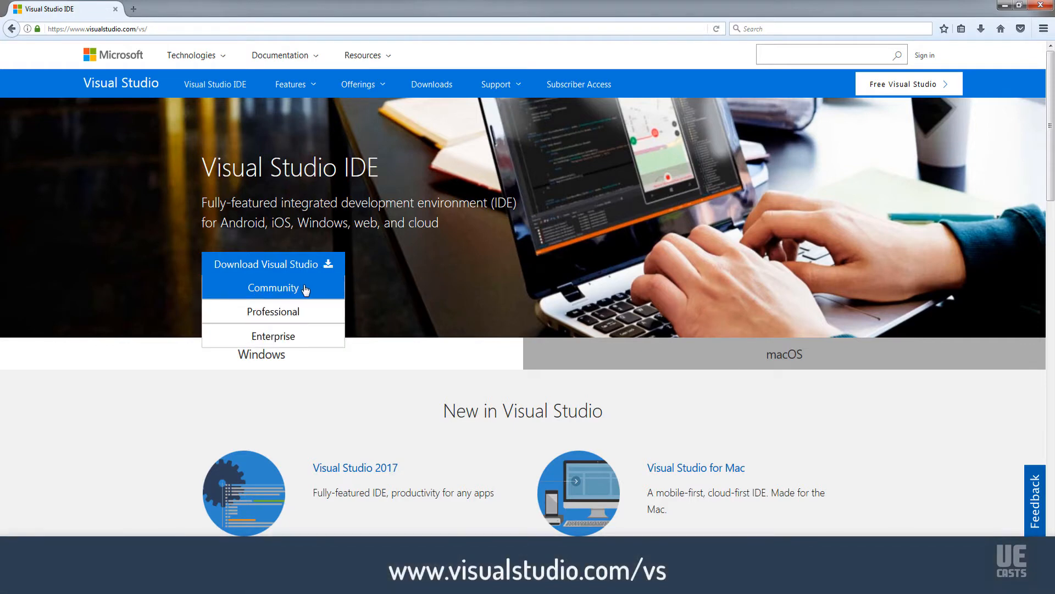
pyautogui.click(273, 287)
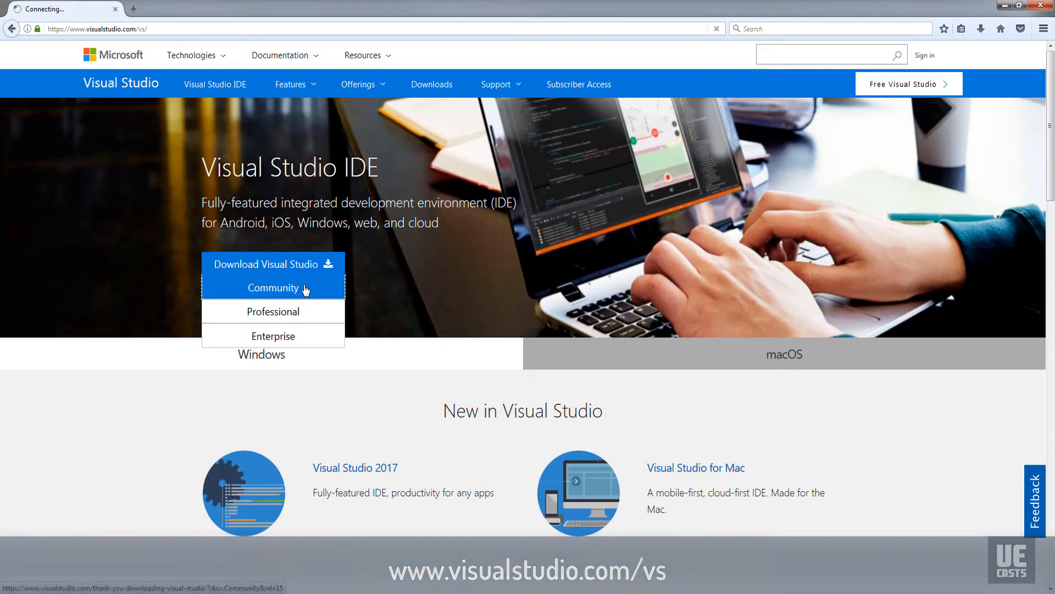
pyautogui.click(273, 288)
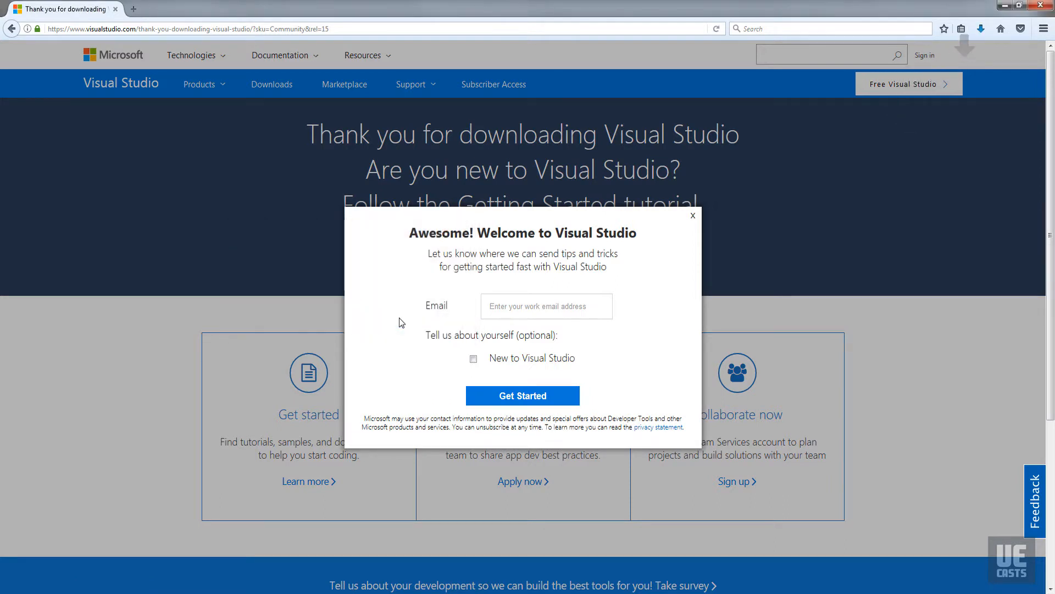
pyautogui.click(693, 215)
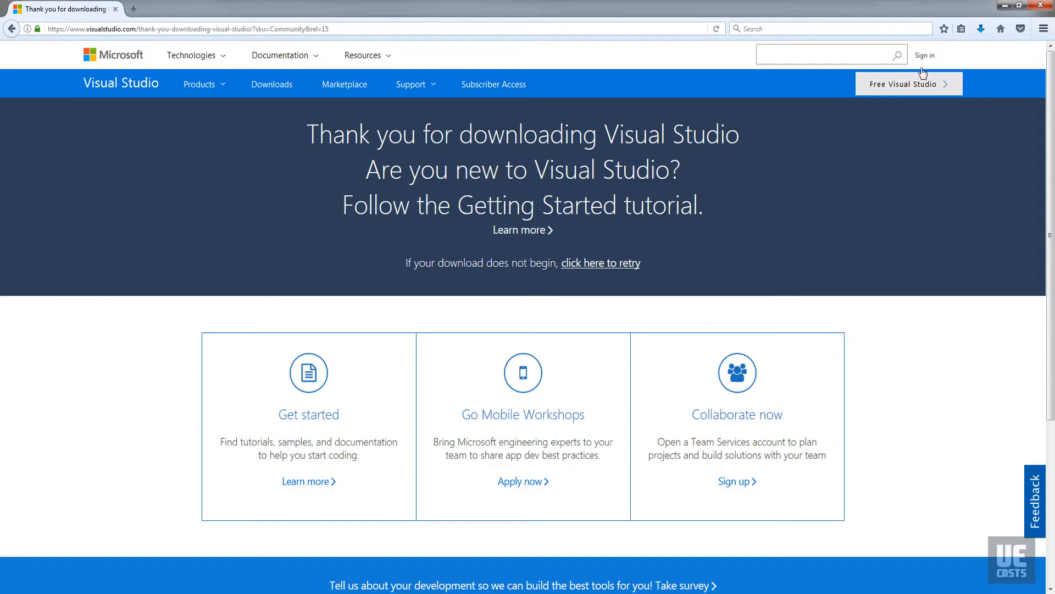
# Run the downloaded Visual Studio setup file past the security warning and accept the license terms
pyautogui.click(980, 28)
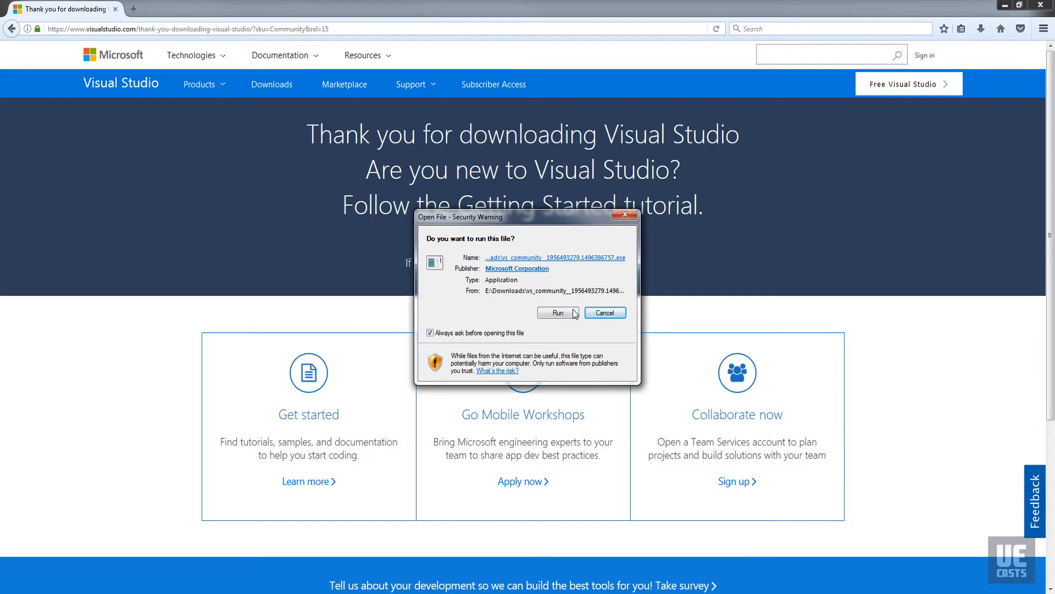
pyautogui.click(558, 312)
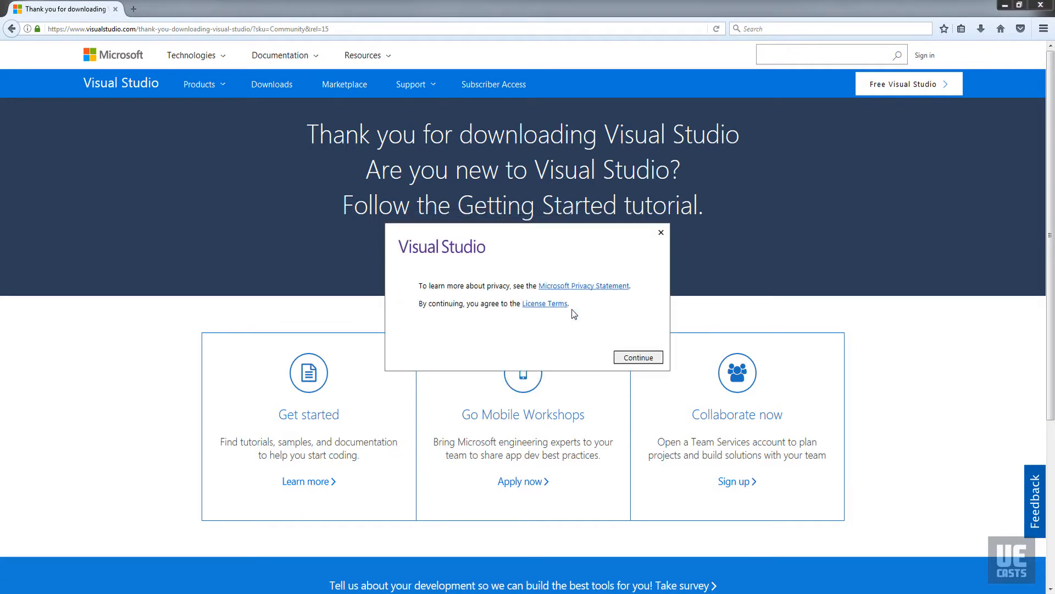
pyautogui.click(638, 357)
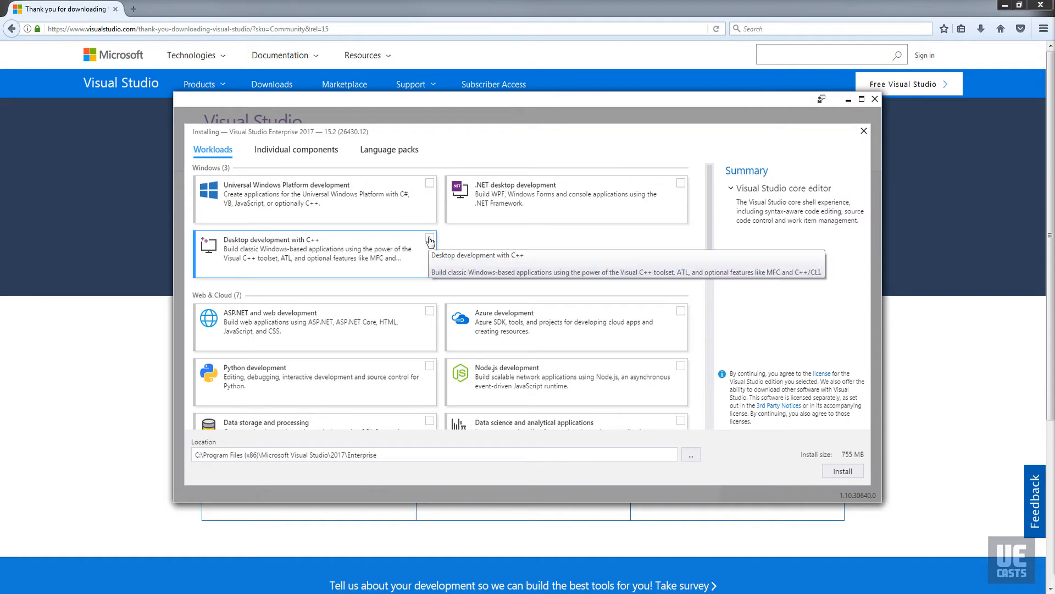
# Tick the Desktop development with C++ and Game development with C++ workloads
pyautogui.click(429, 241)
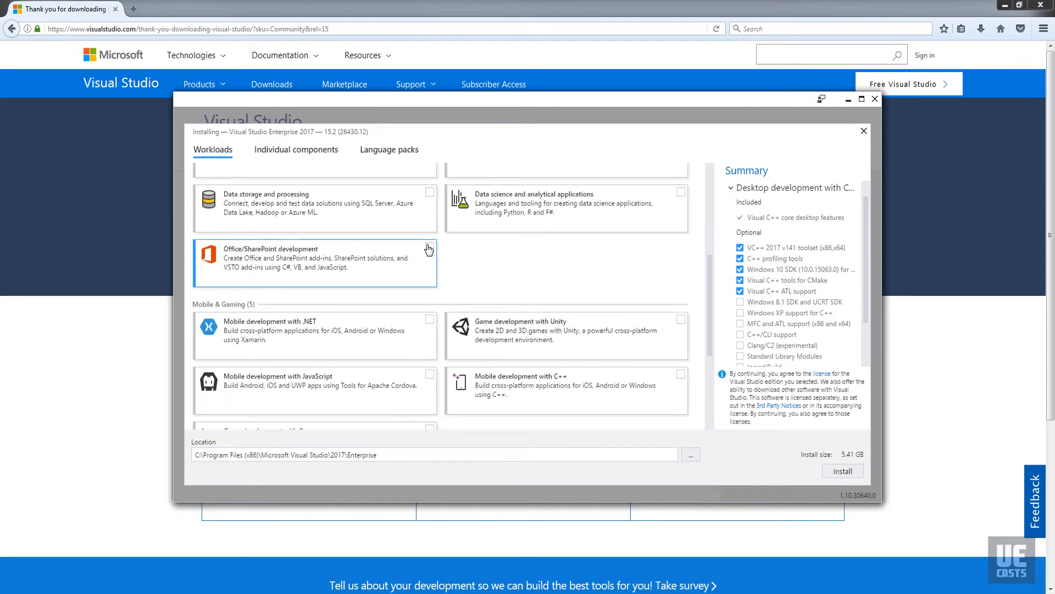
pyautogui.scroll(-3)
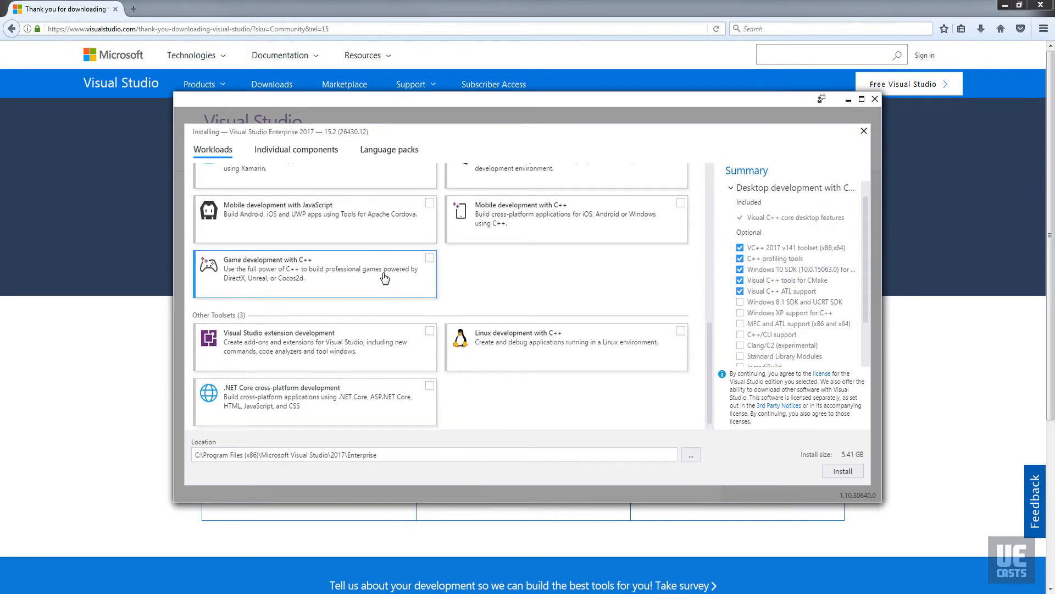
pyautogui.click(430, 257)
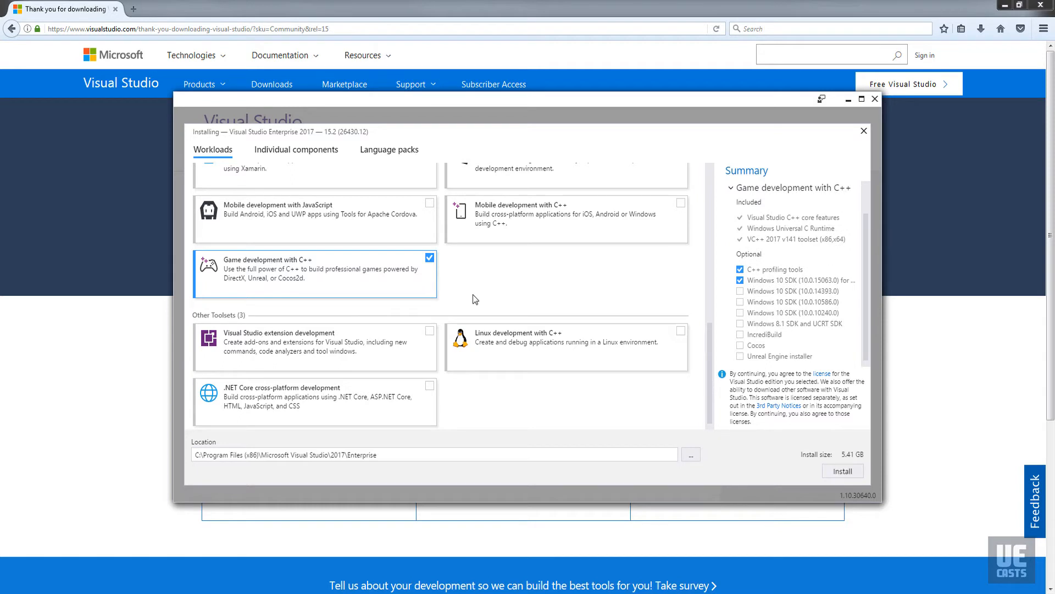
pyautogui.moveTo(469, 297)
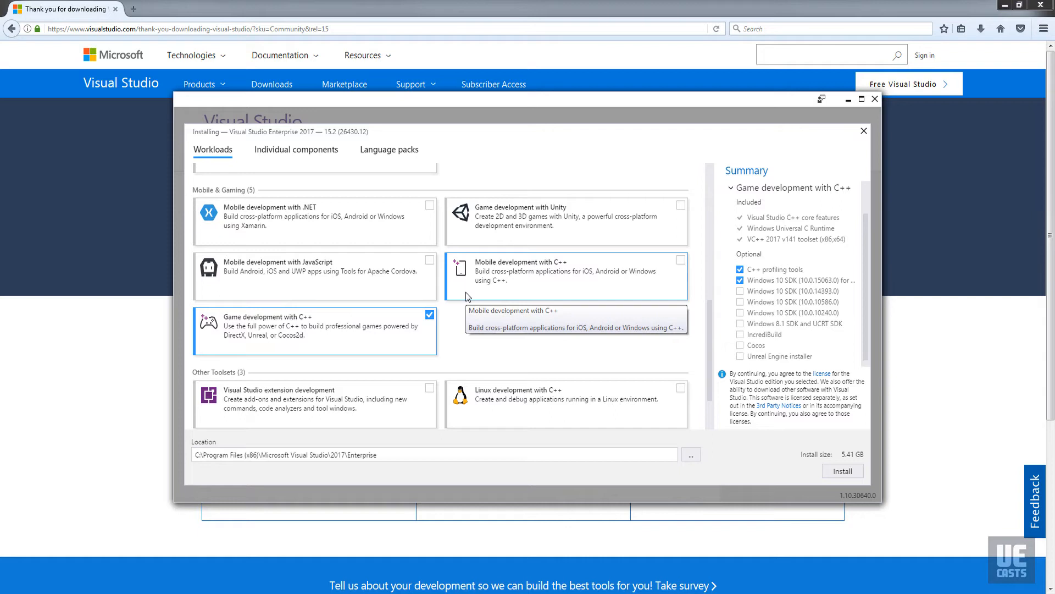
pyautogui.moveTo(552, 285)
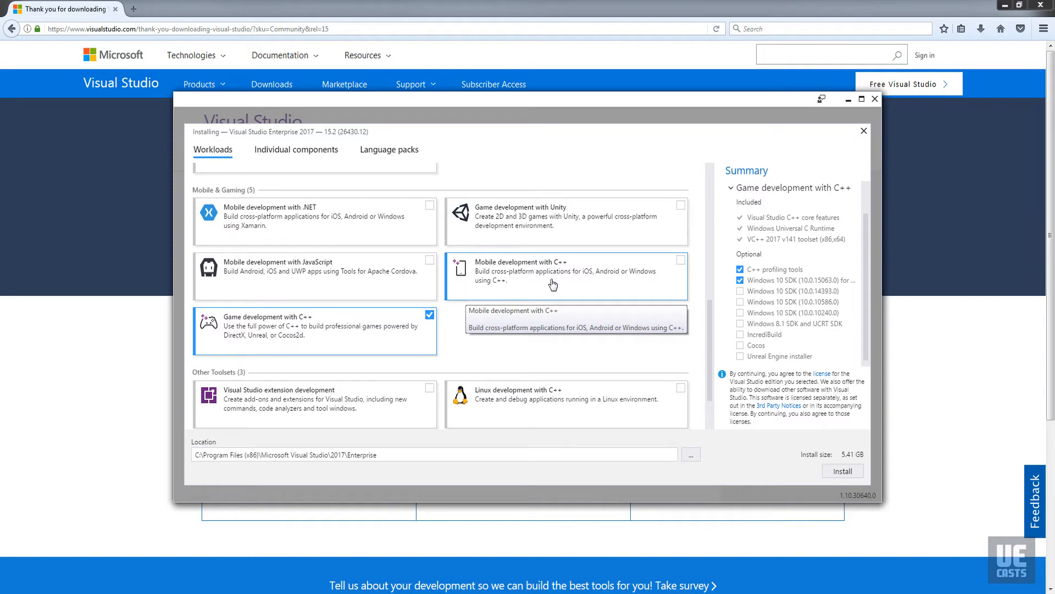
pyautogui.moveTo(578, 276)
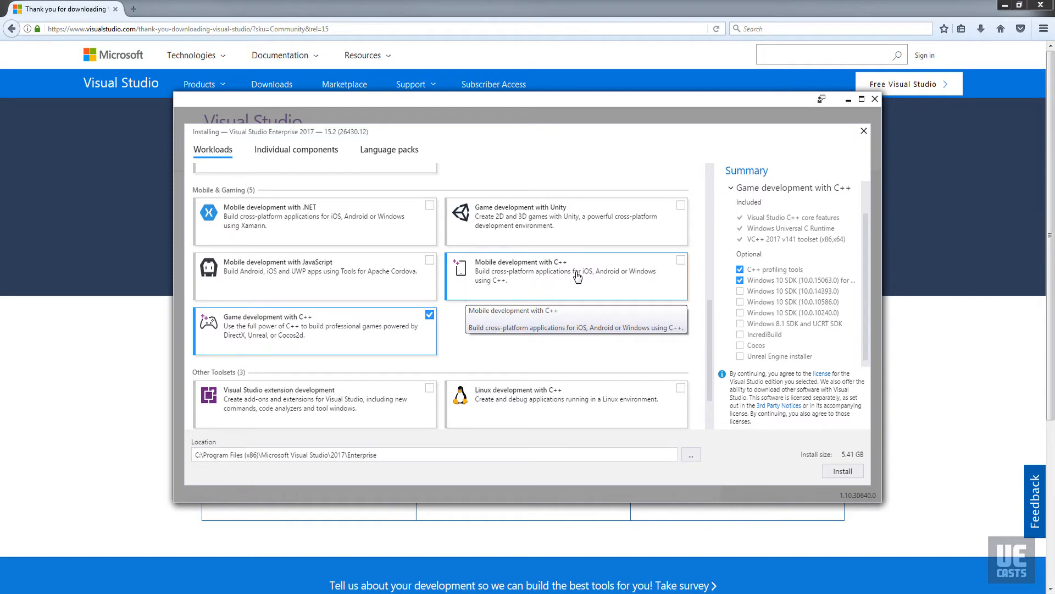
# Add Mobile and Linux development with C++, leaving Game development with Unity unticked (15.94 GB)
pyautogui.click(681, 260)
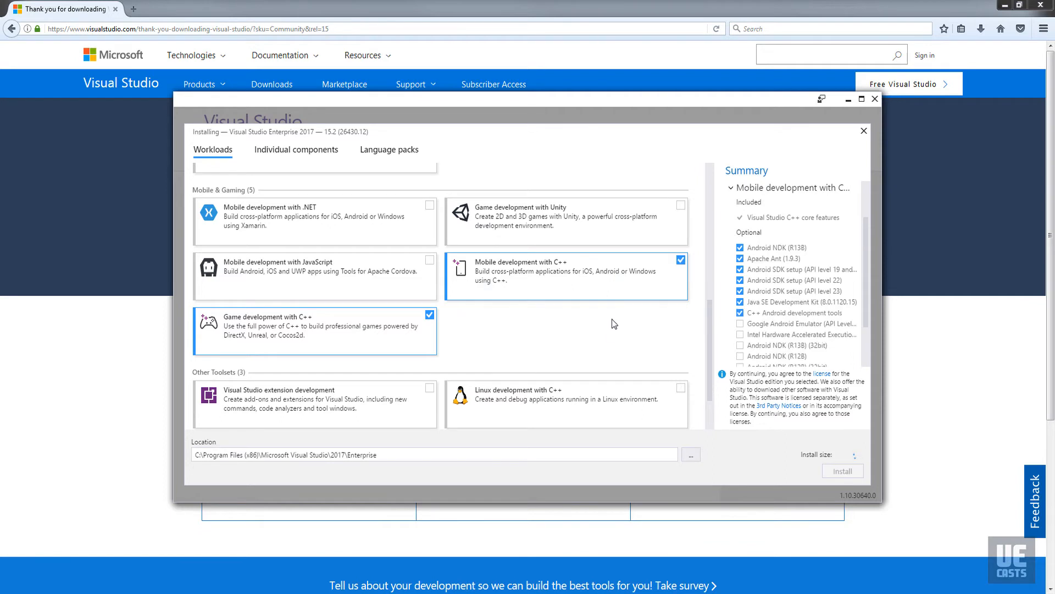
pyautogui.scroll(-3)
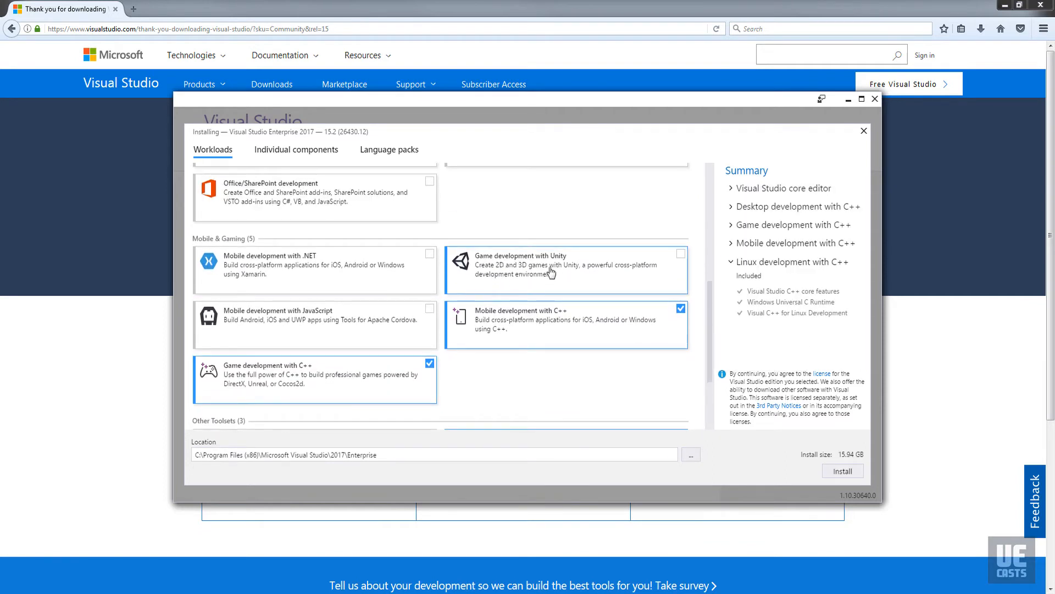
pyautogui.click(680, 253)
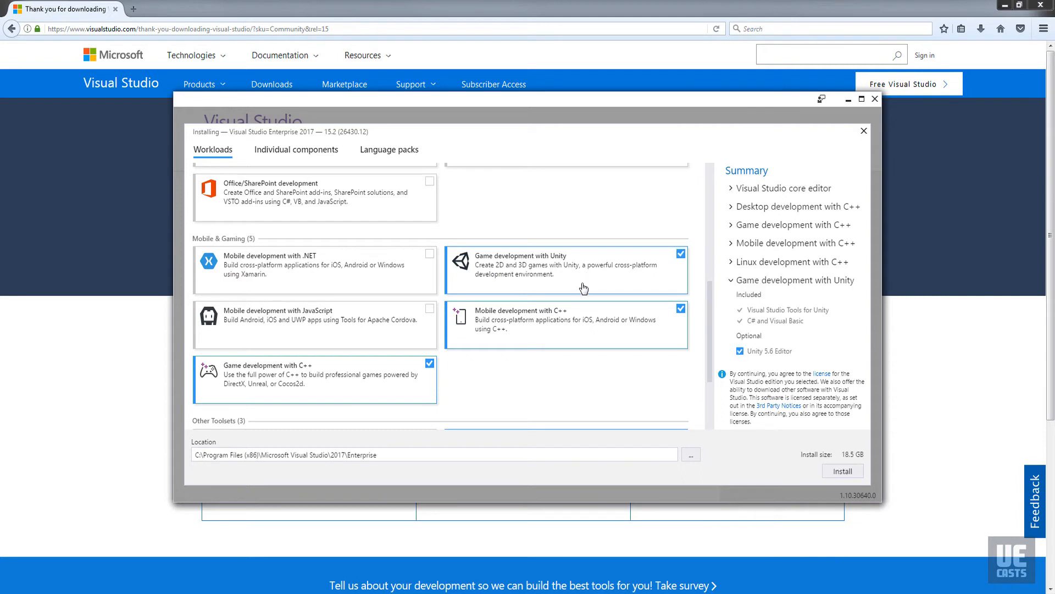
pyautogui.moveTo(842, 470)
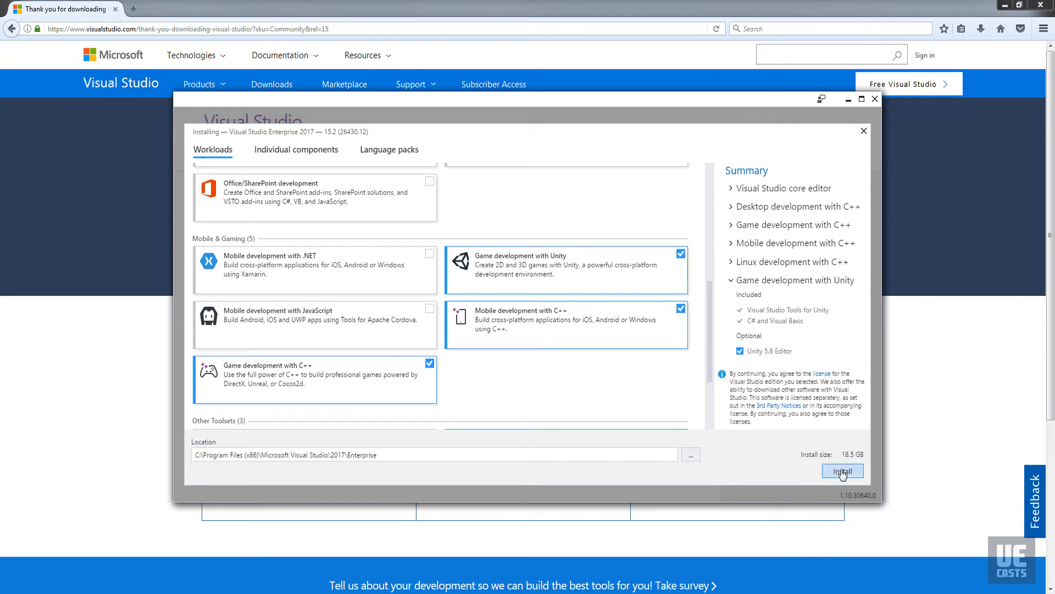
pyautogui.click(681, 253)
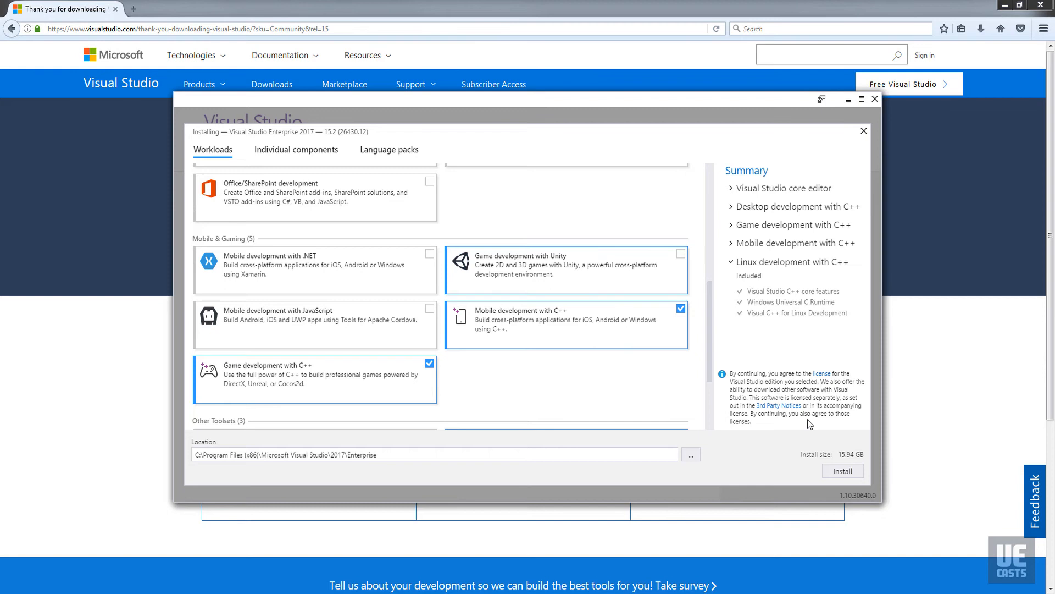
# Install Visual Studio Enterprise 2017 with the selected workloads until the reboot prompt appears
pyautogui.click(842, 471)
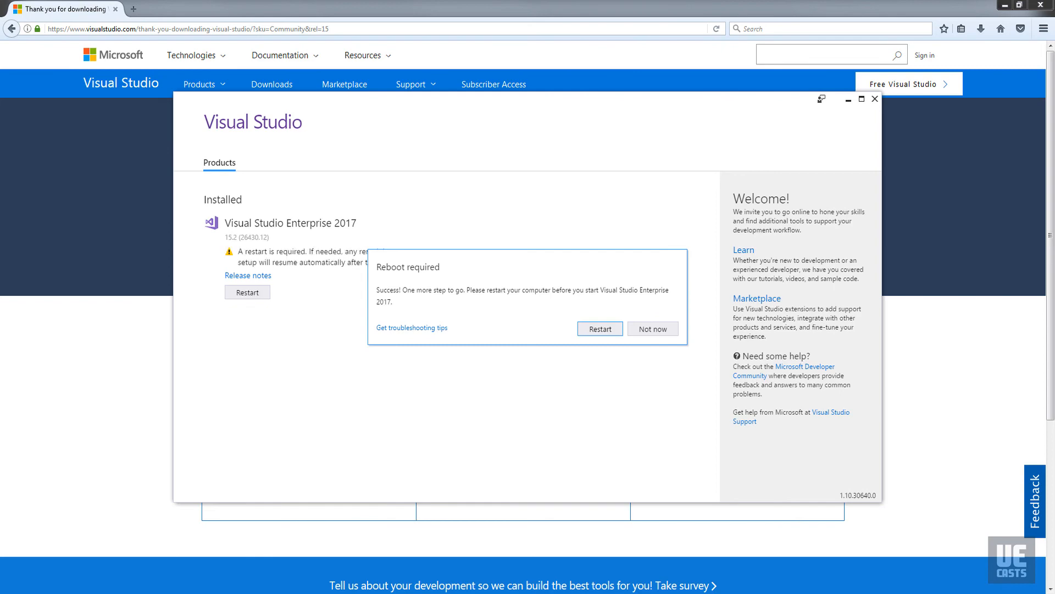
pyautogui.moveTo(681, 285)
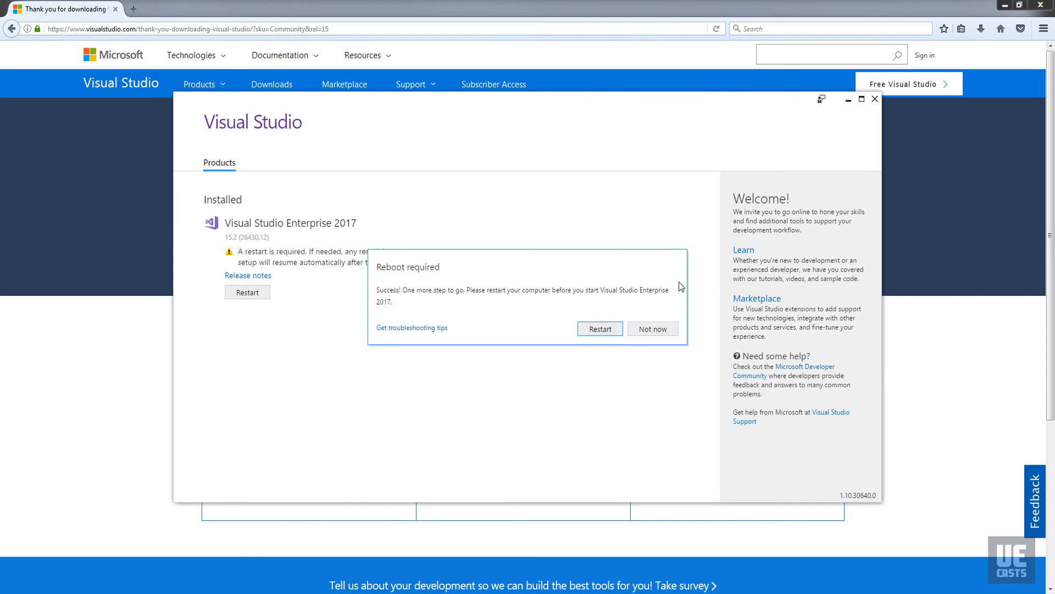